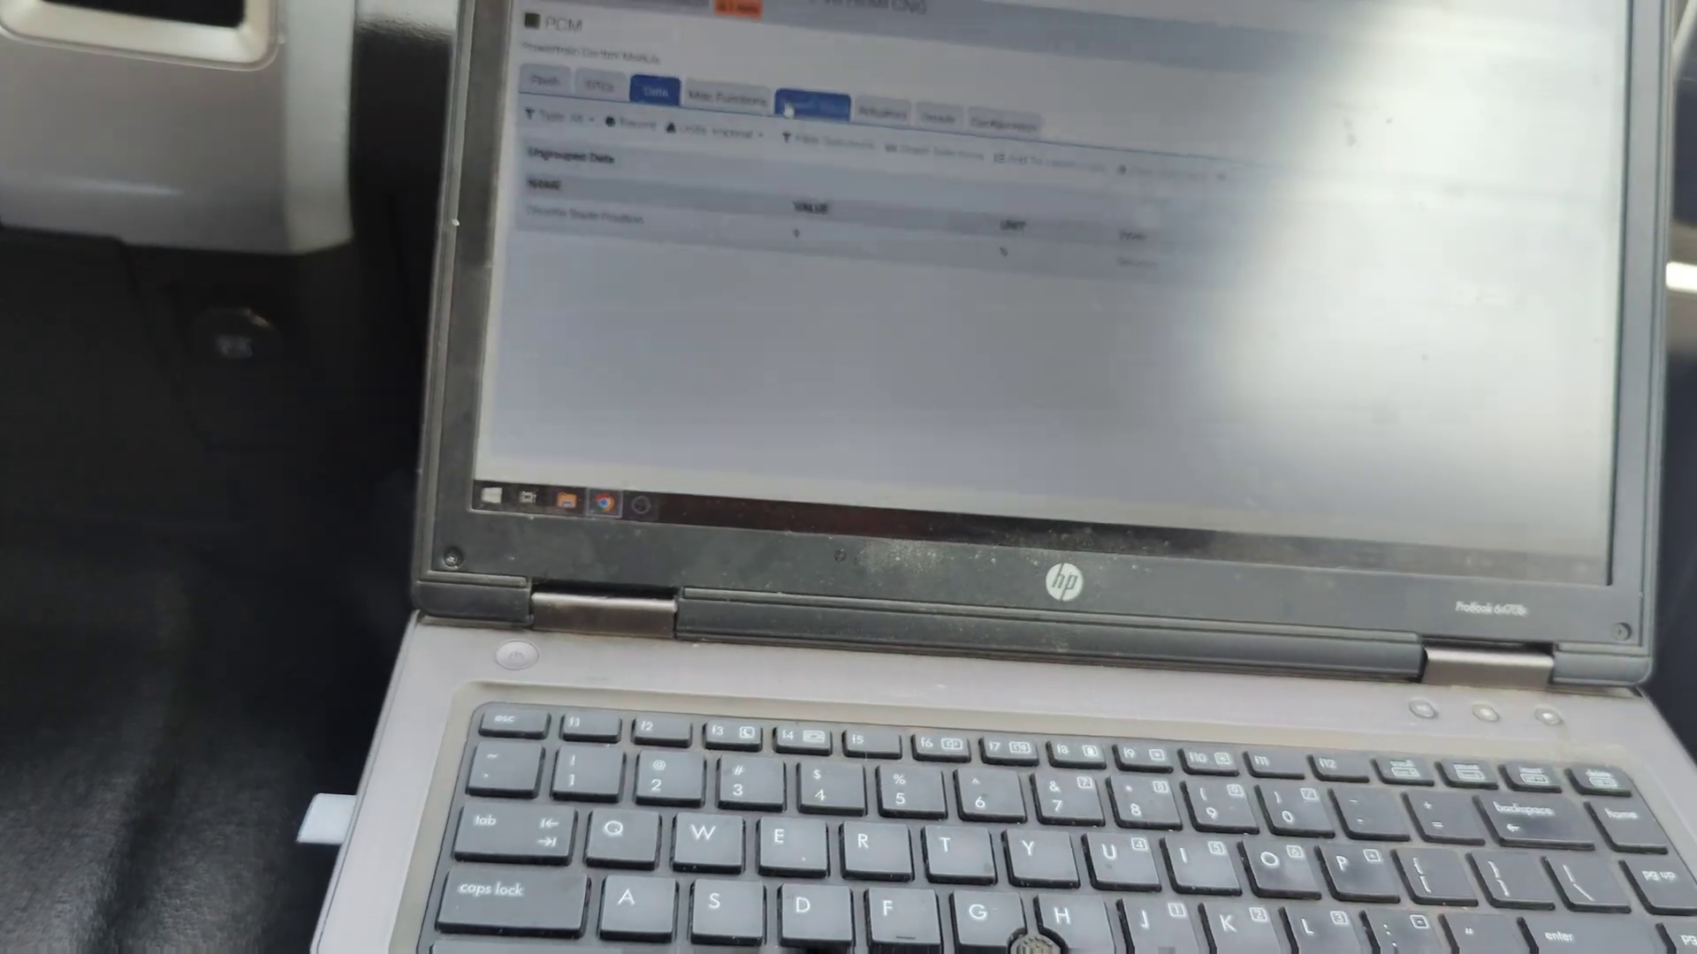
# Switch the PCM module view to the Data tab to show grouped live values
pyautogui.click(489, 497)
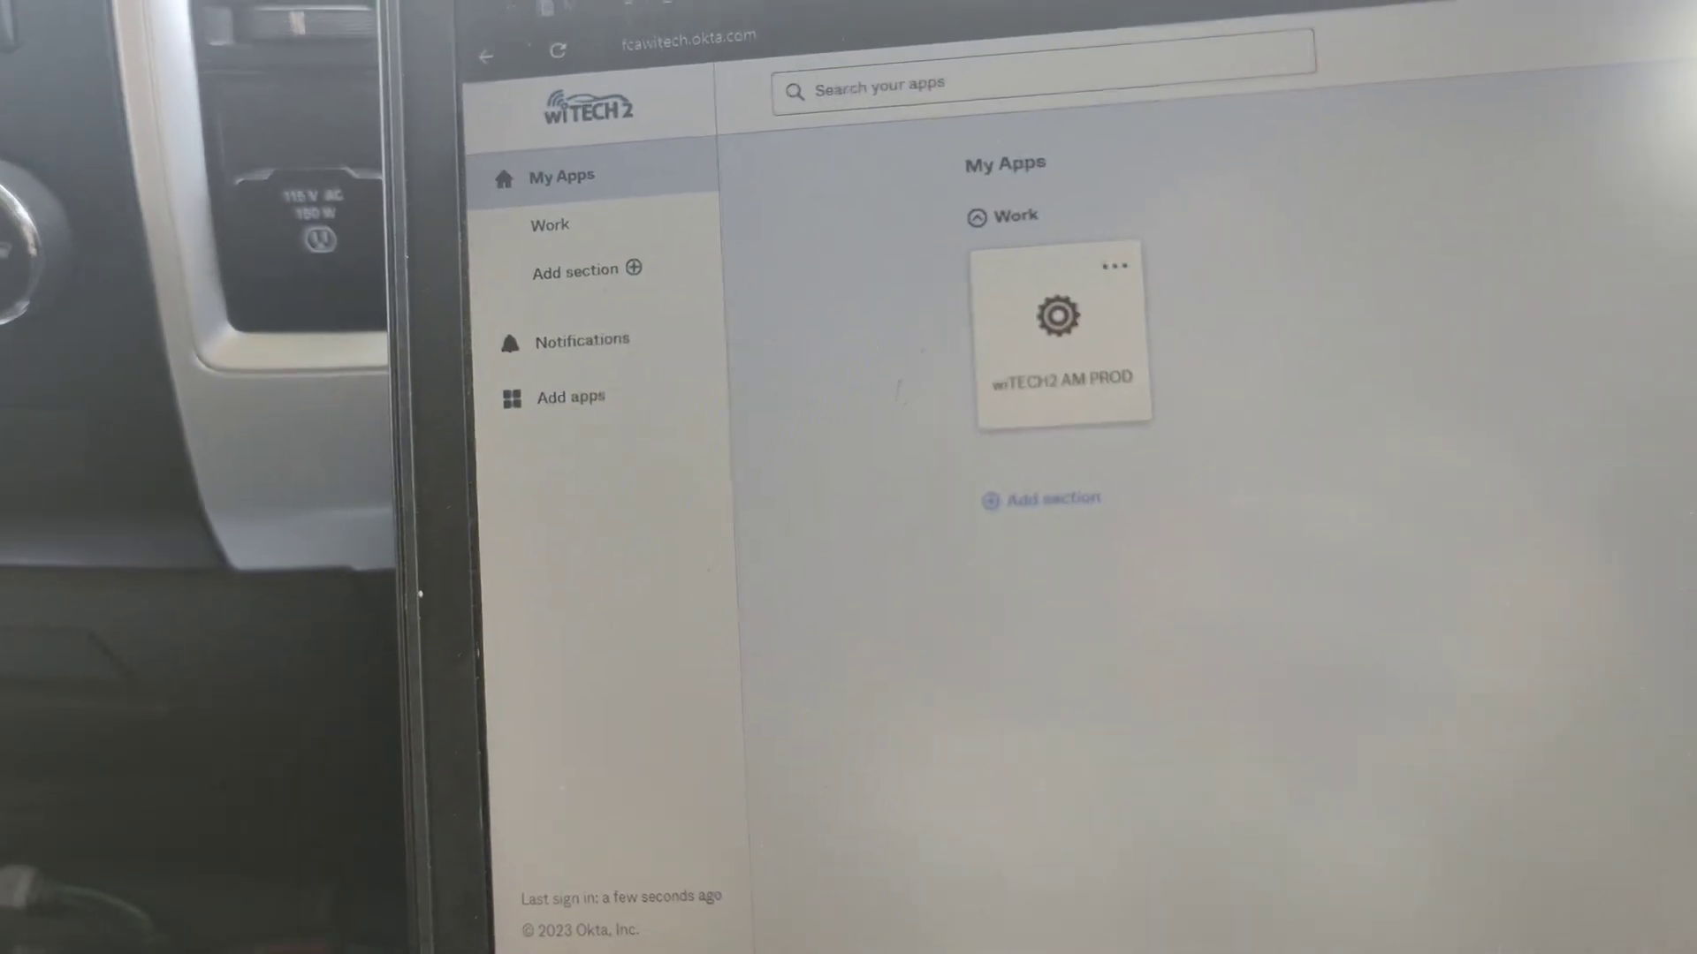
pyautogui.click(1062, 329)
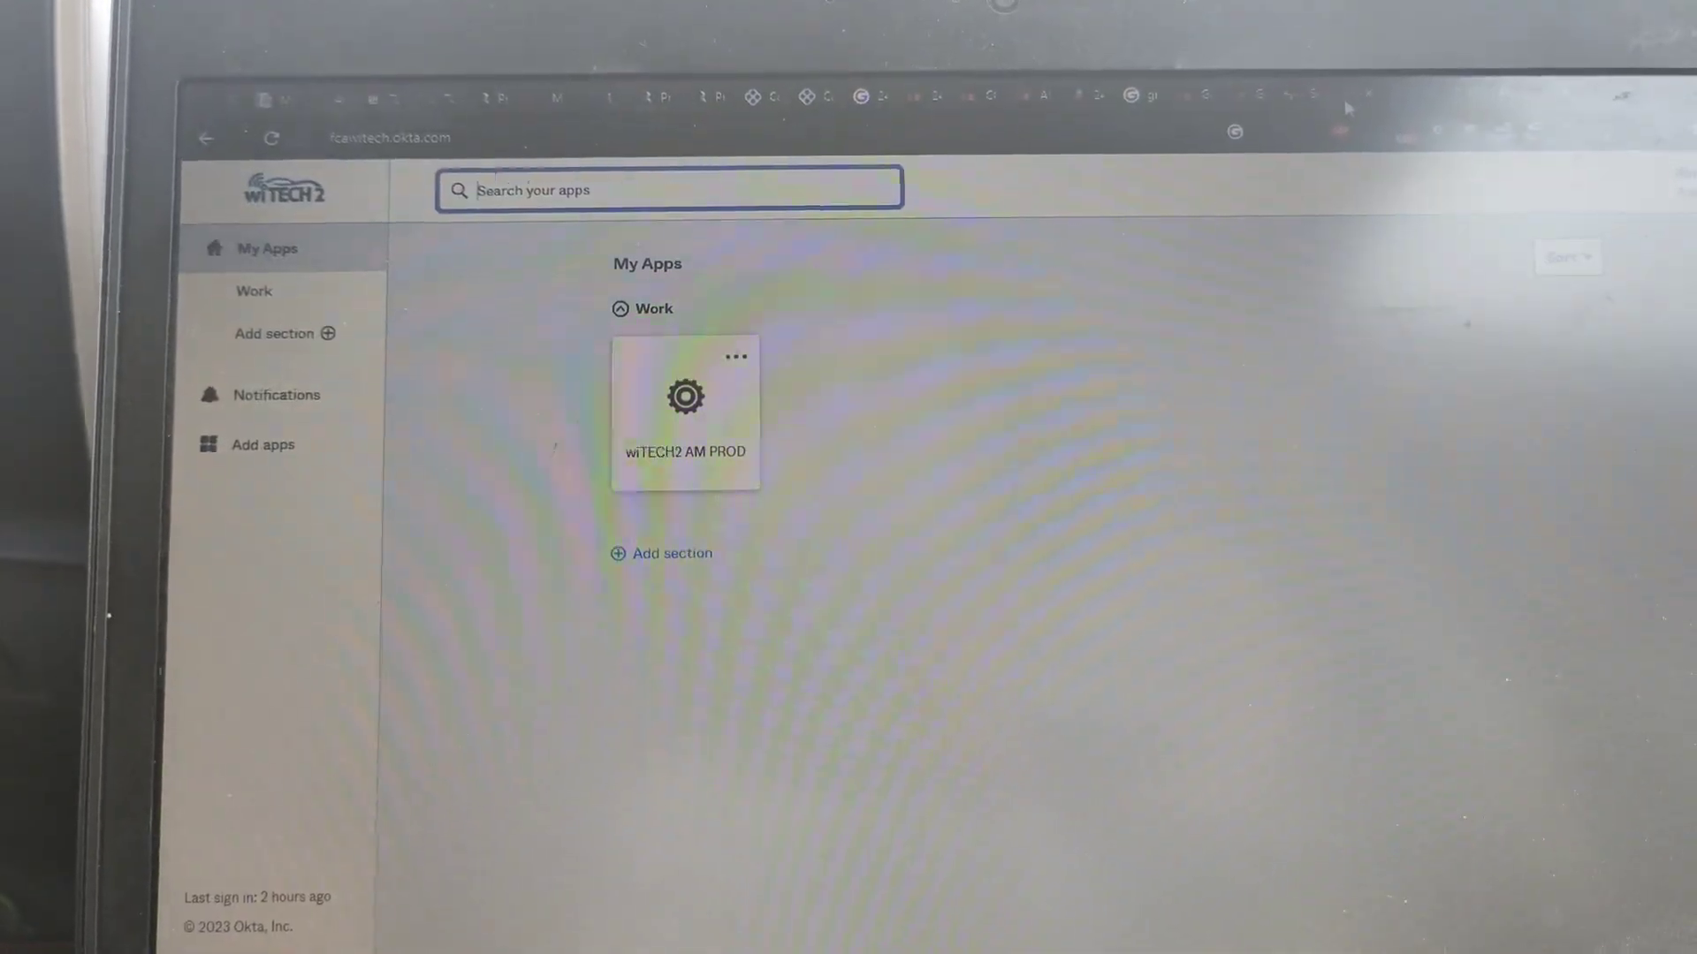
# Launch wiTECH 2 from the wiTECH2 AM PROD tile in Okta My Apps
pyautogui.click(684, 411)
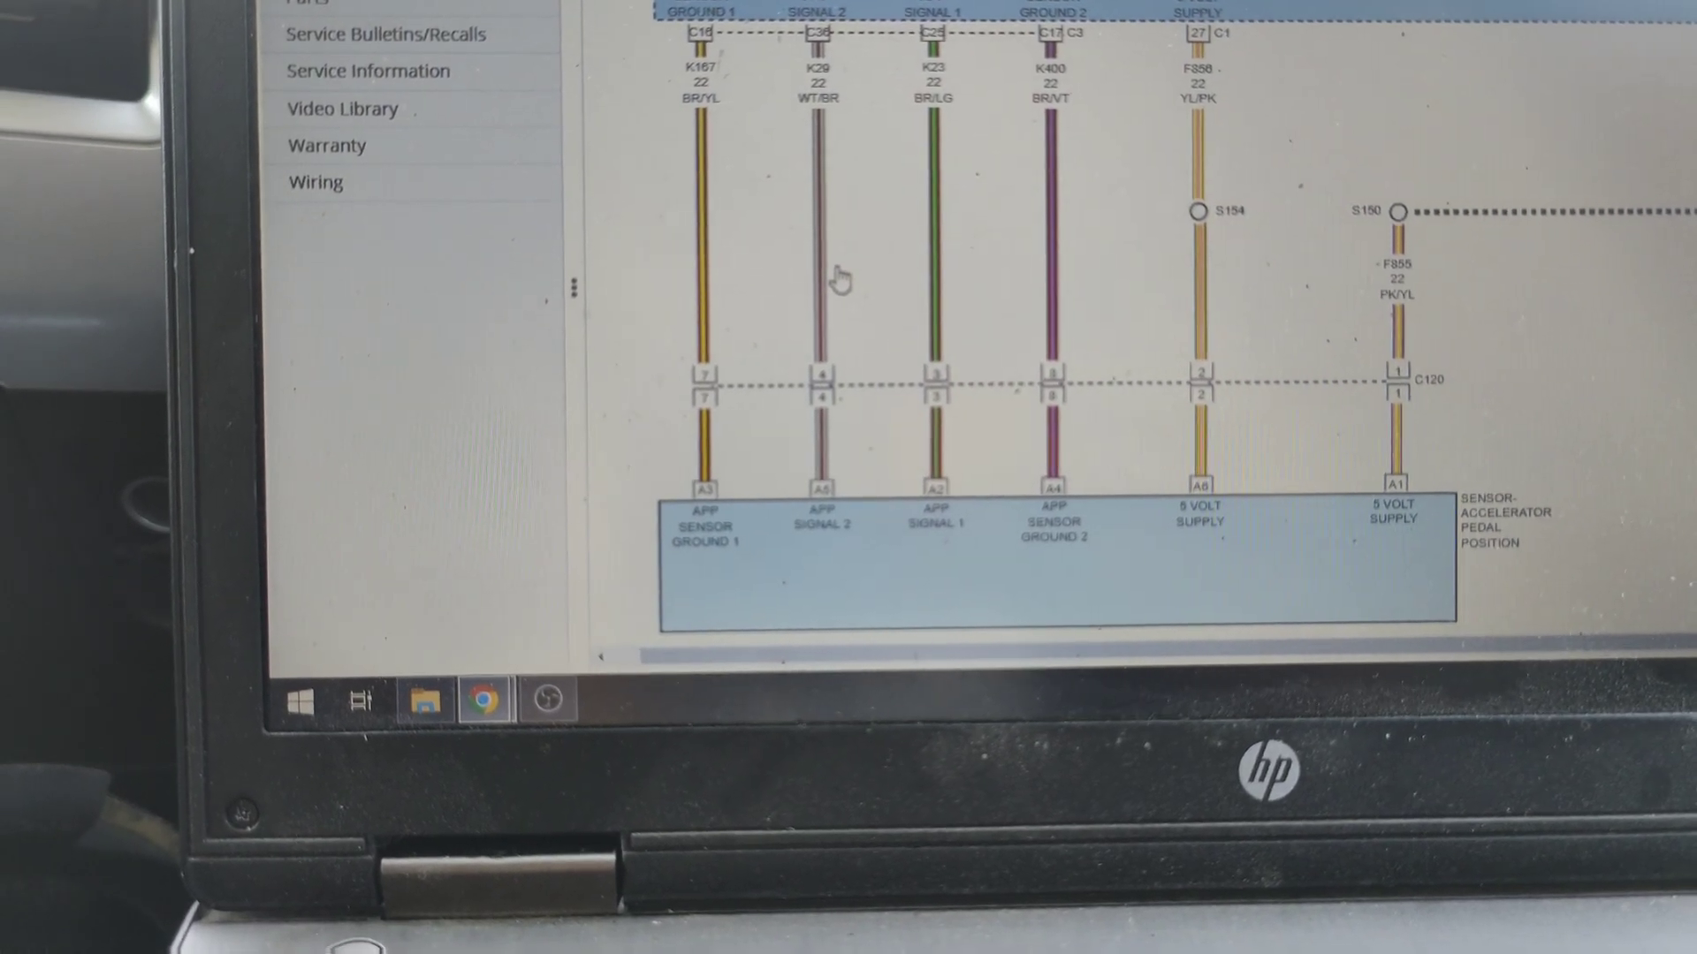
pyautogui.scroll(-3)
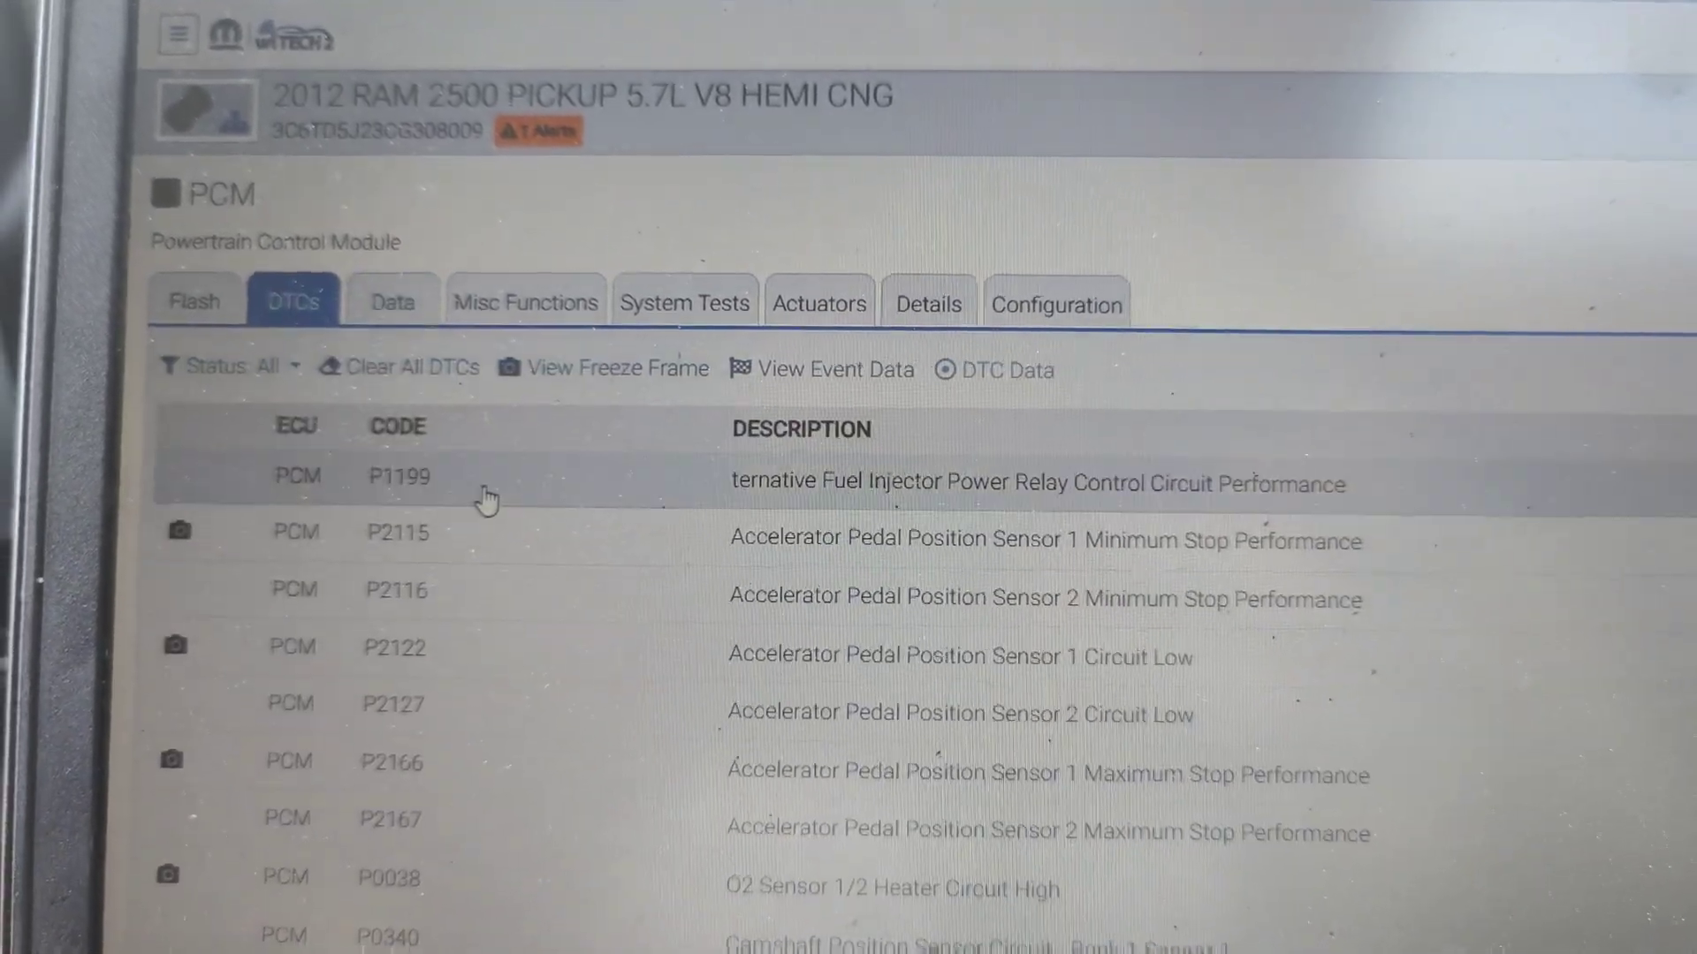
# Clear all PCM DTCs, confirm, and close the 'DTCs cleared' dialog
pyautogui.click(398, 368)
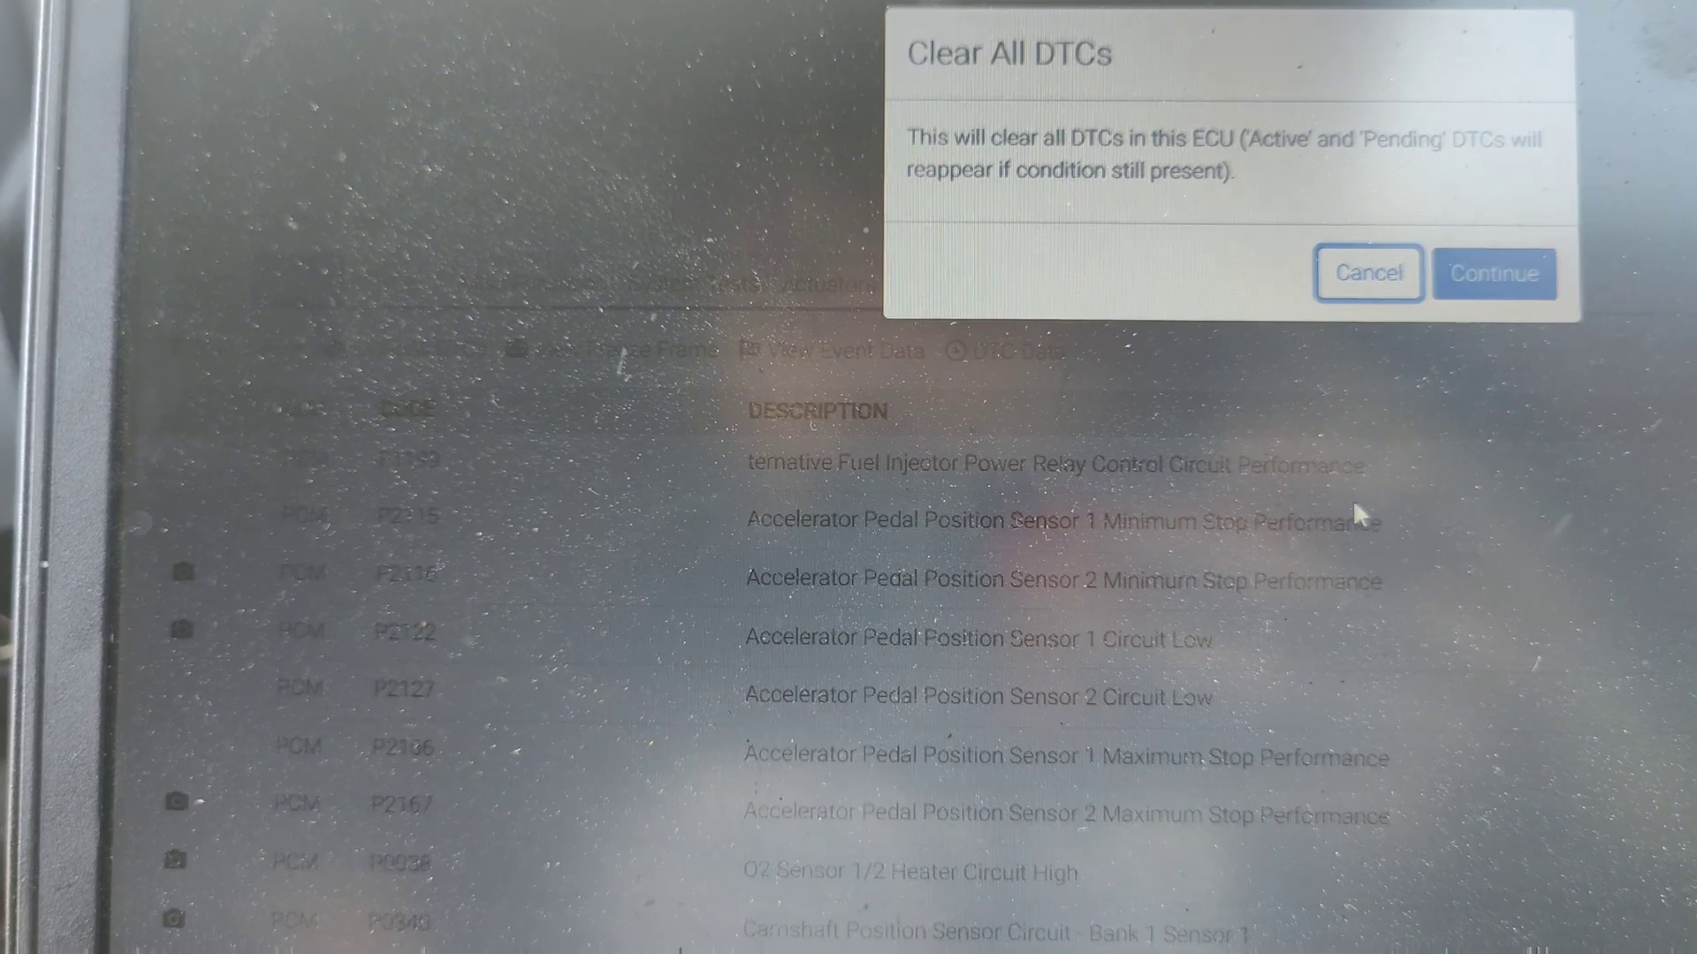
pyautogui.click(1493, 273)
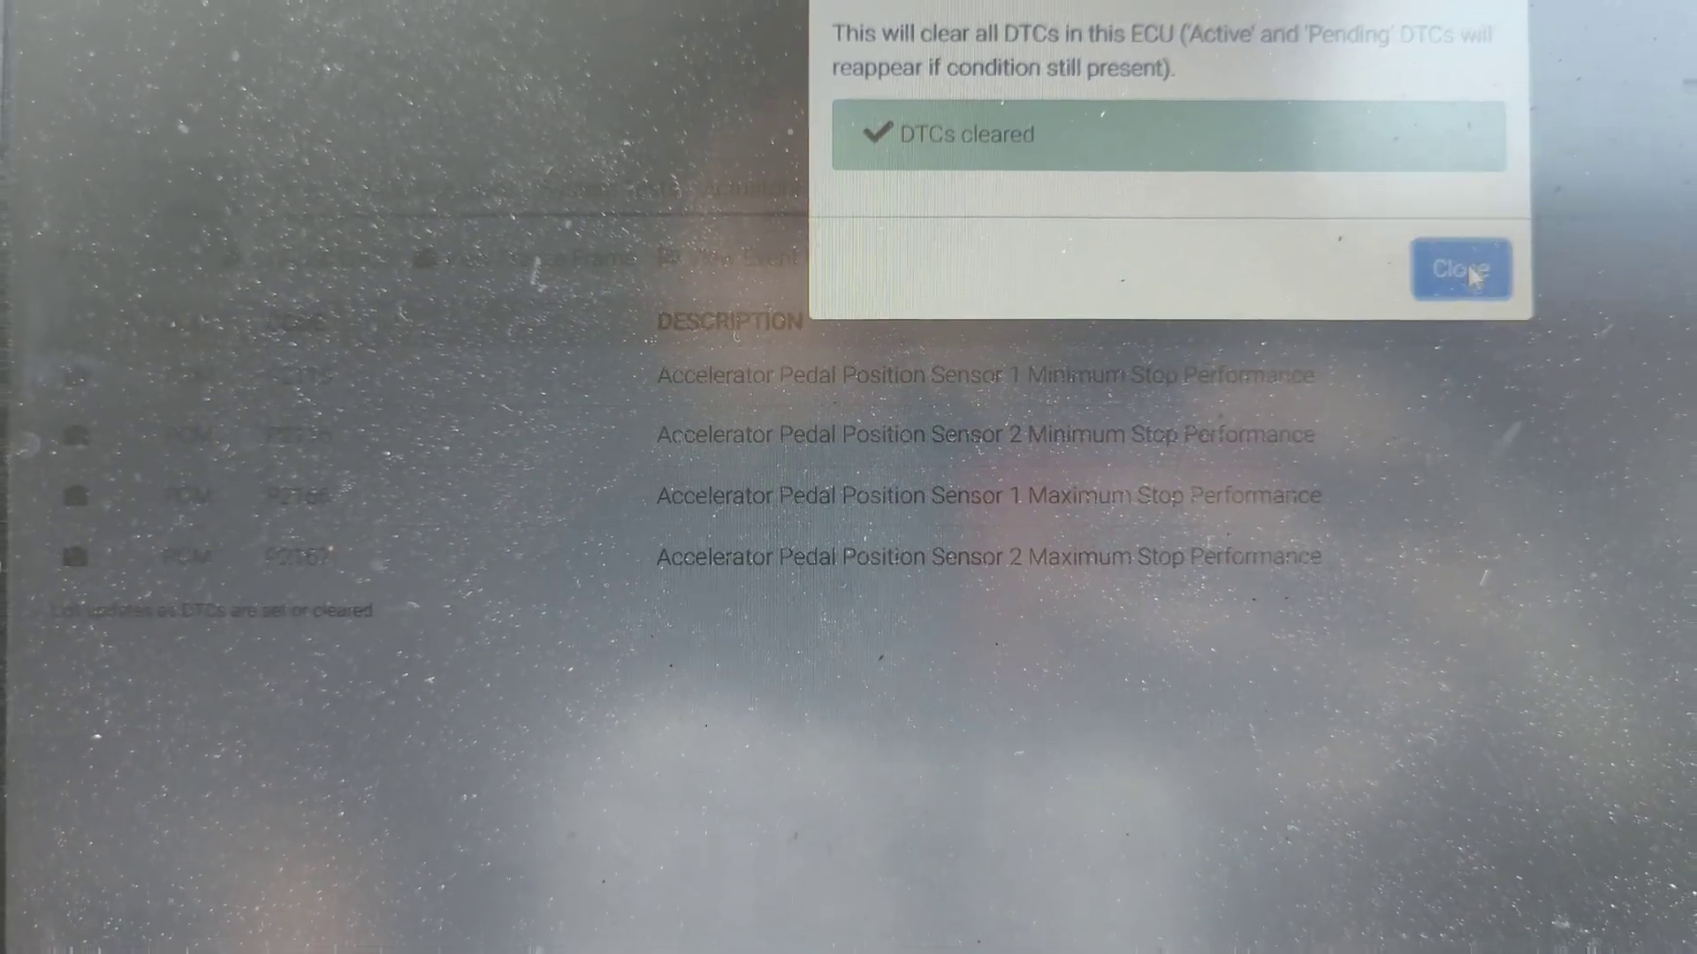
pyautogui.click(1461, 268)
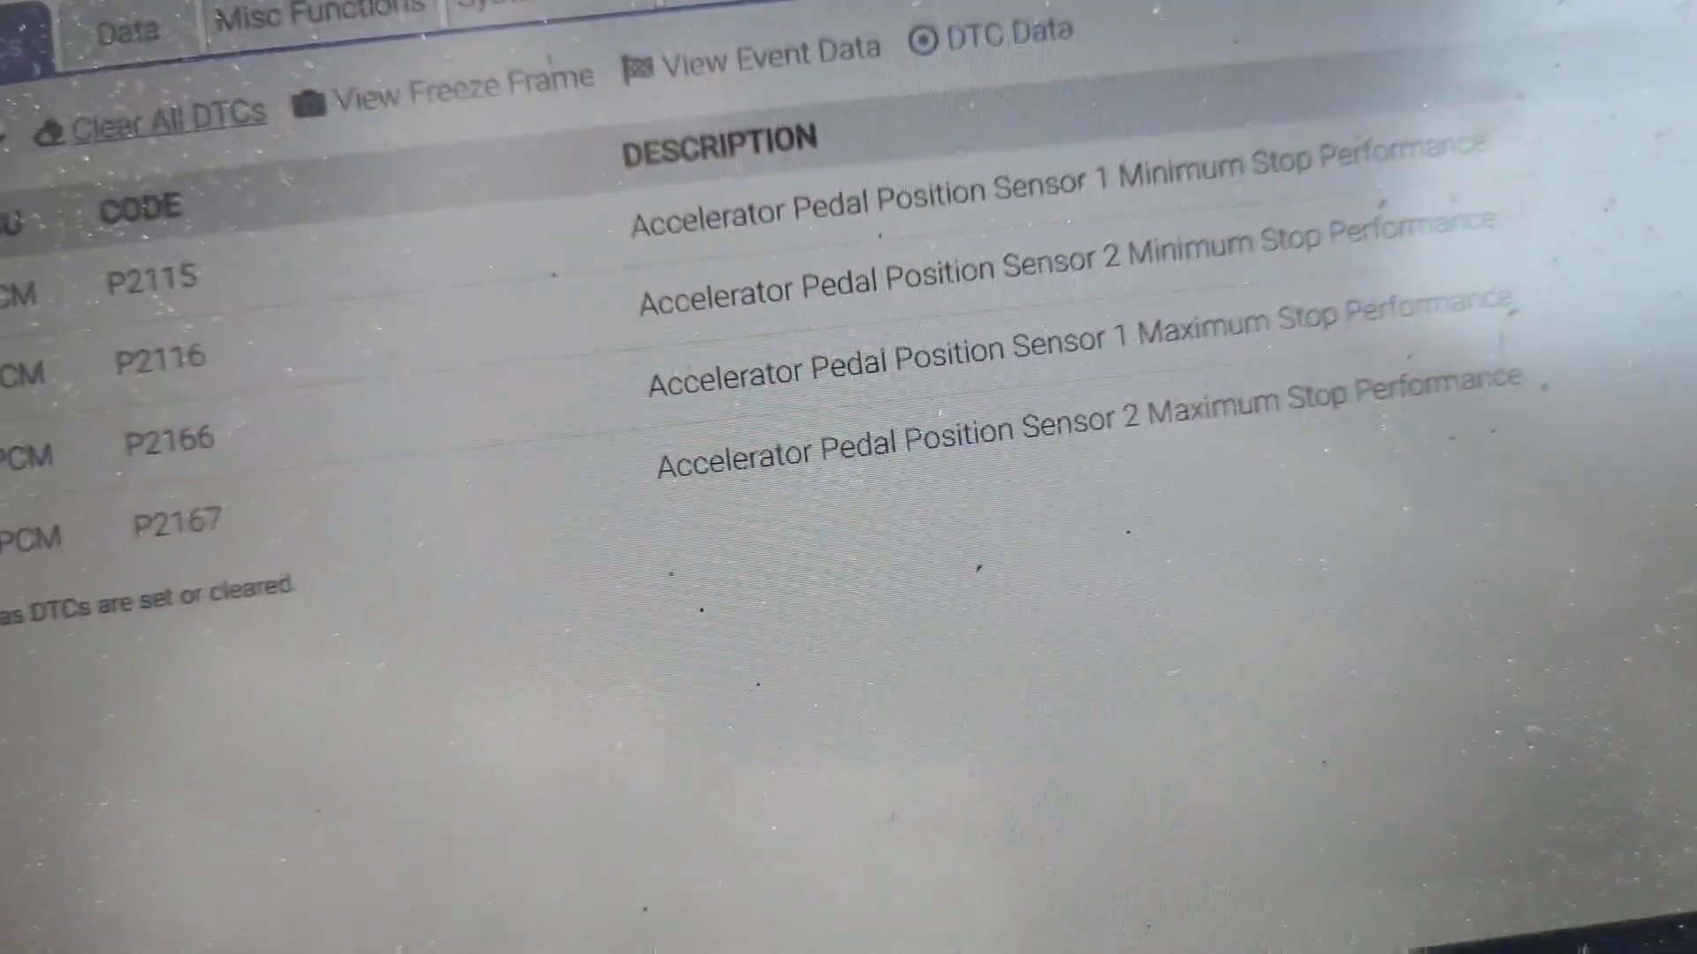